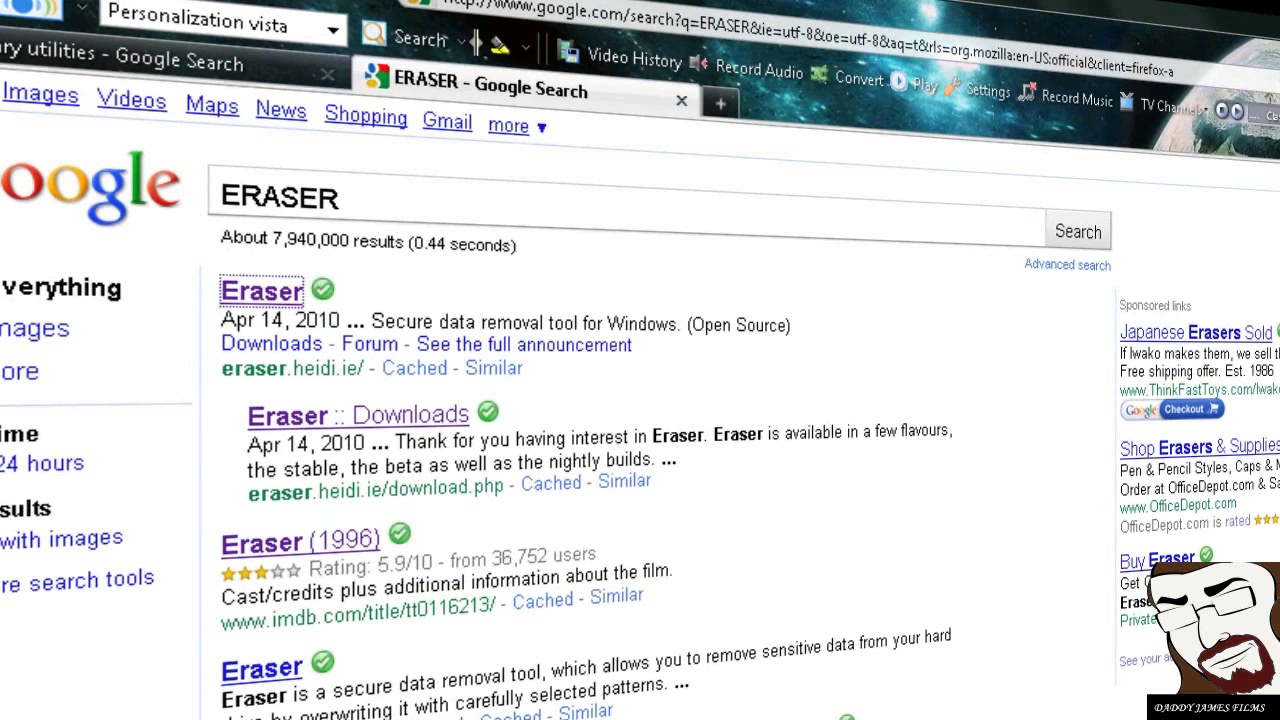
pyautogui.moveTo(896, 386)
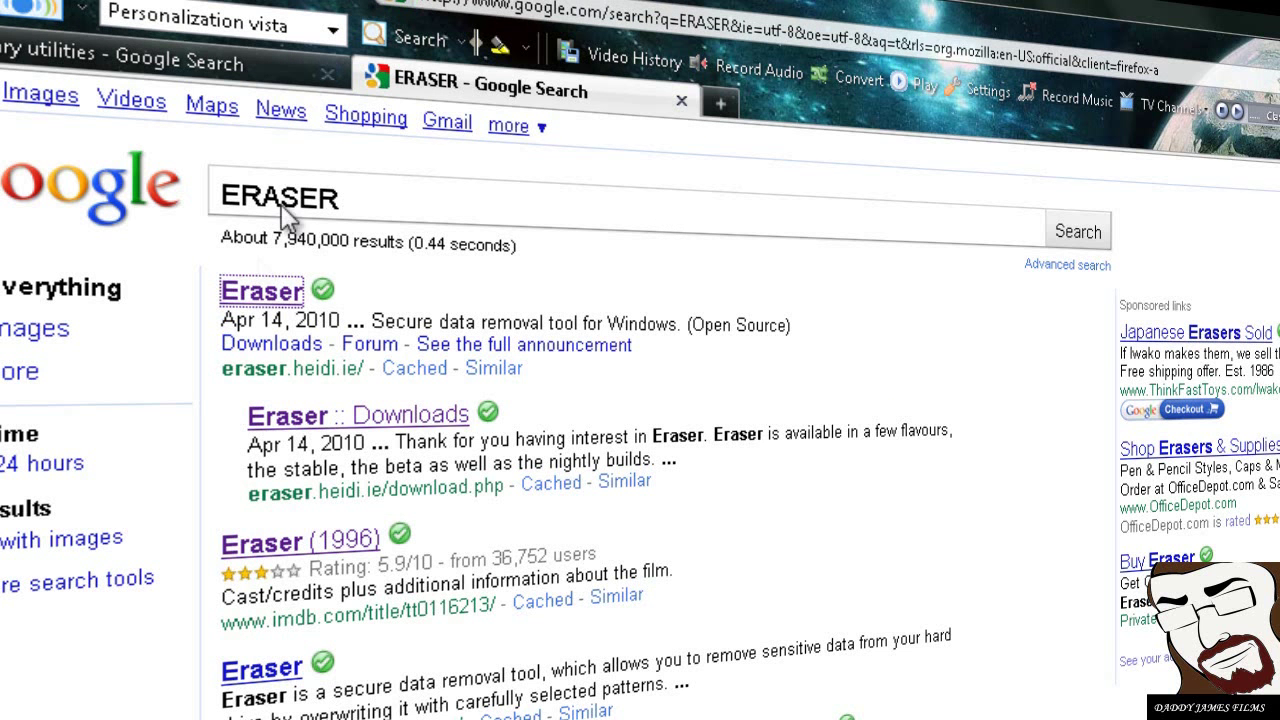
pyautogui.moveTo(436, 300)
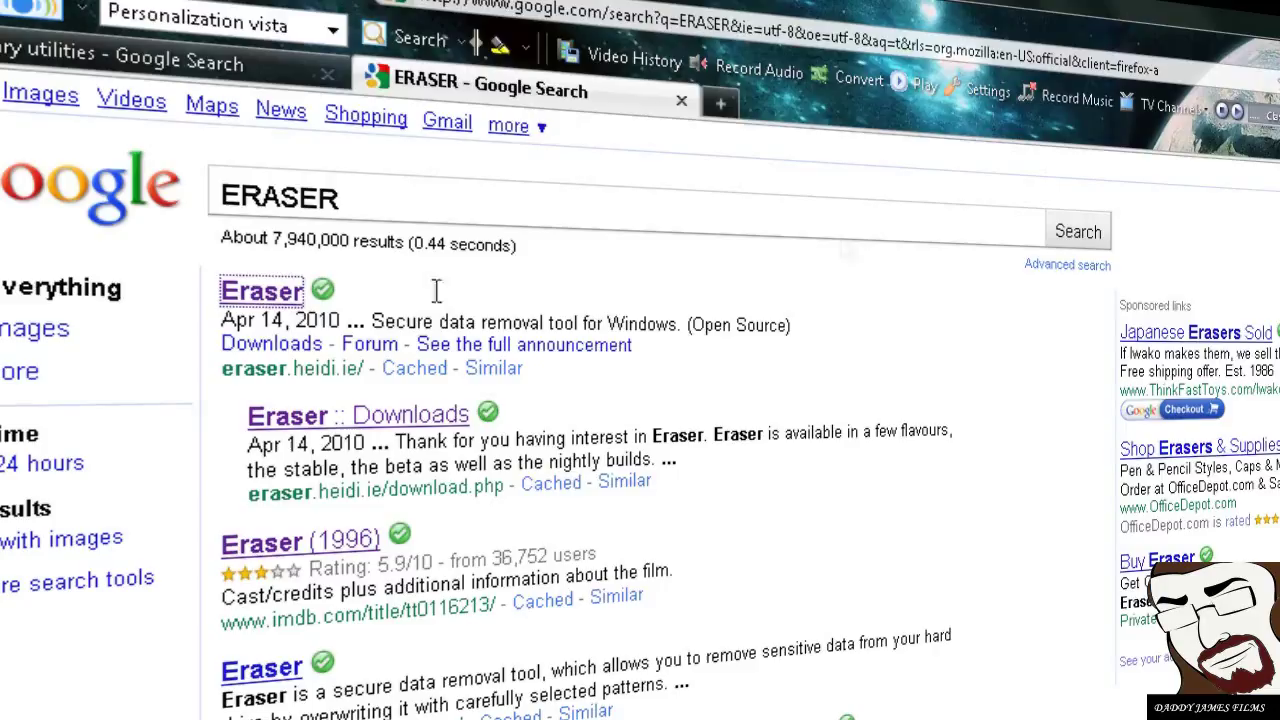
# Step: Start the Eraser 6.0.7.1893 installer download from the CNET page via Download Now
pyautogui.scroll(-3)
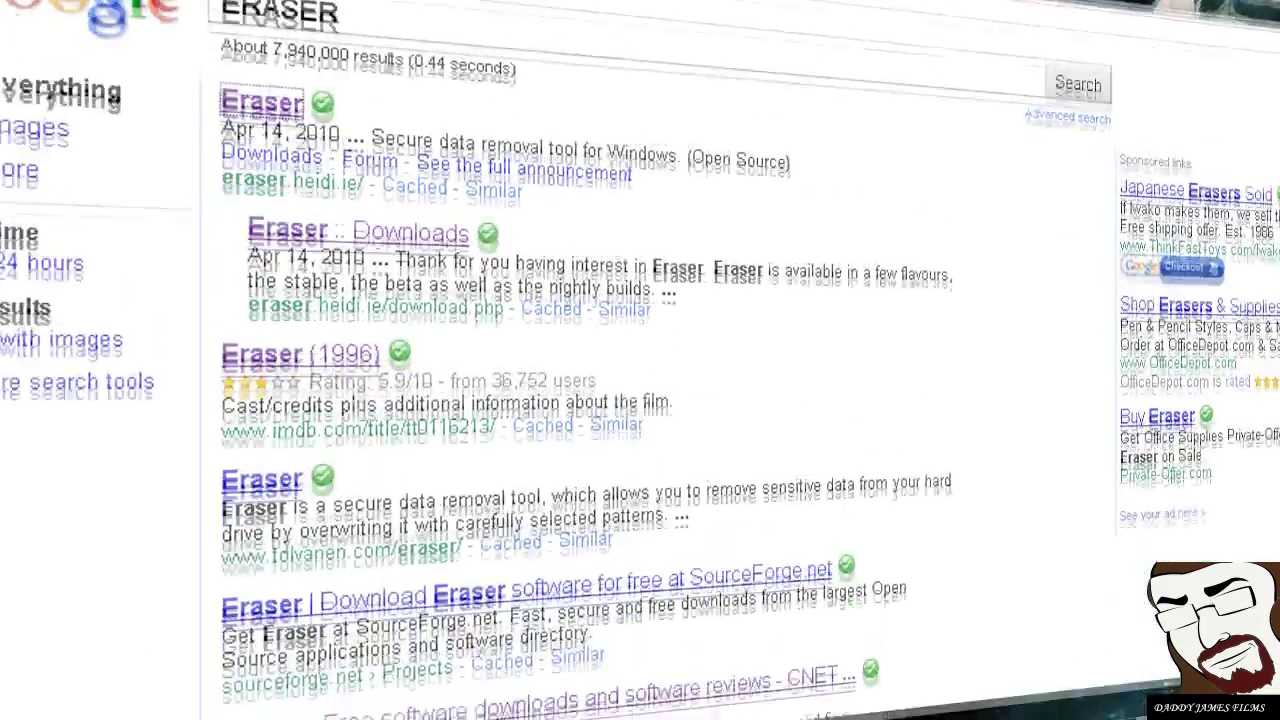
pyautogui.scroll(-3)
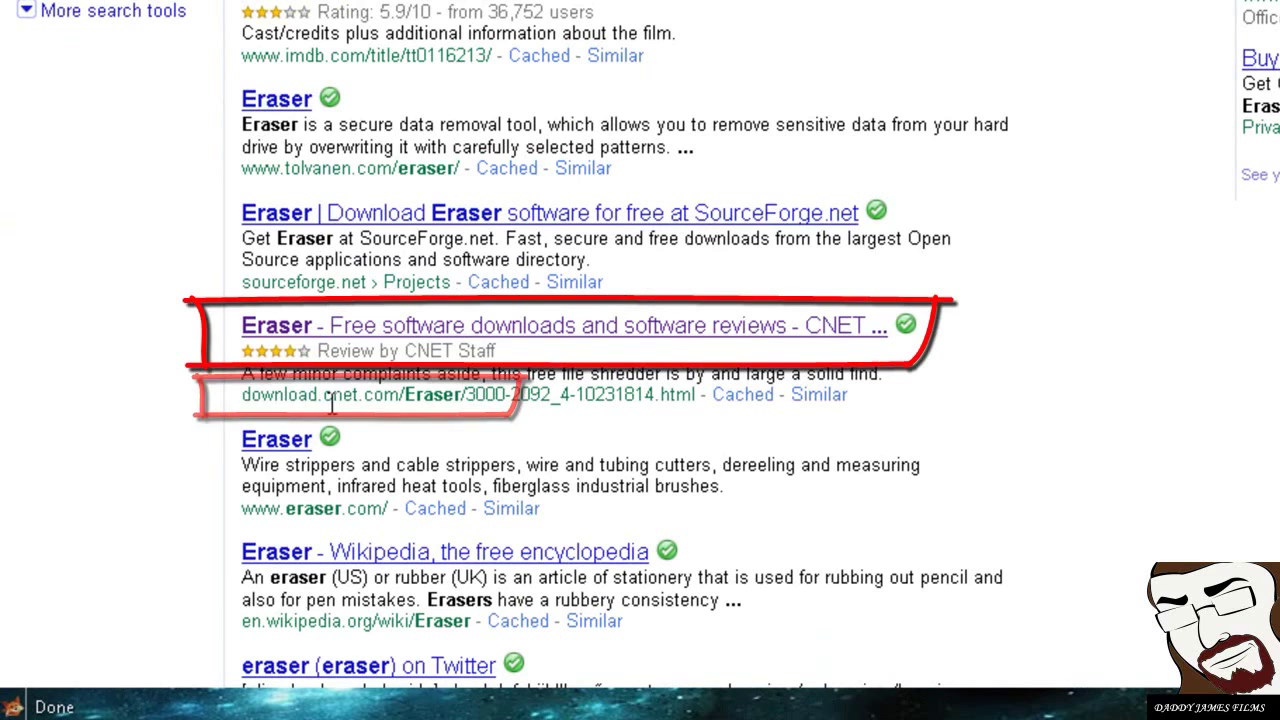
pyautogui.moveTo(360, 328)
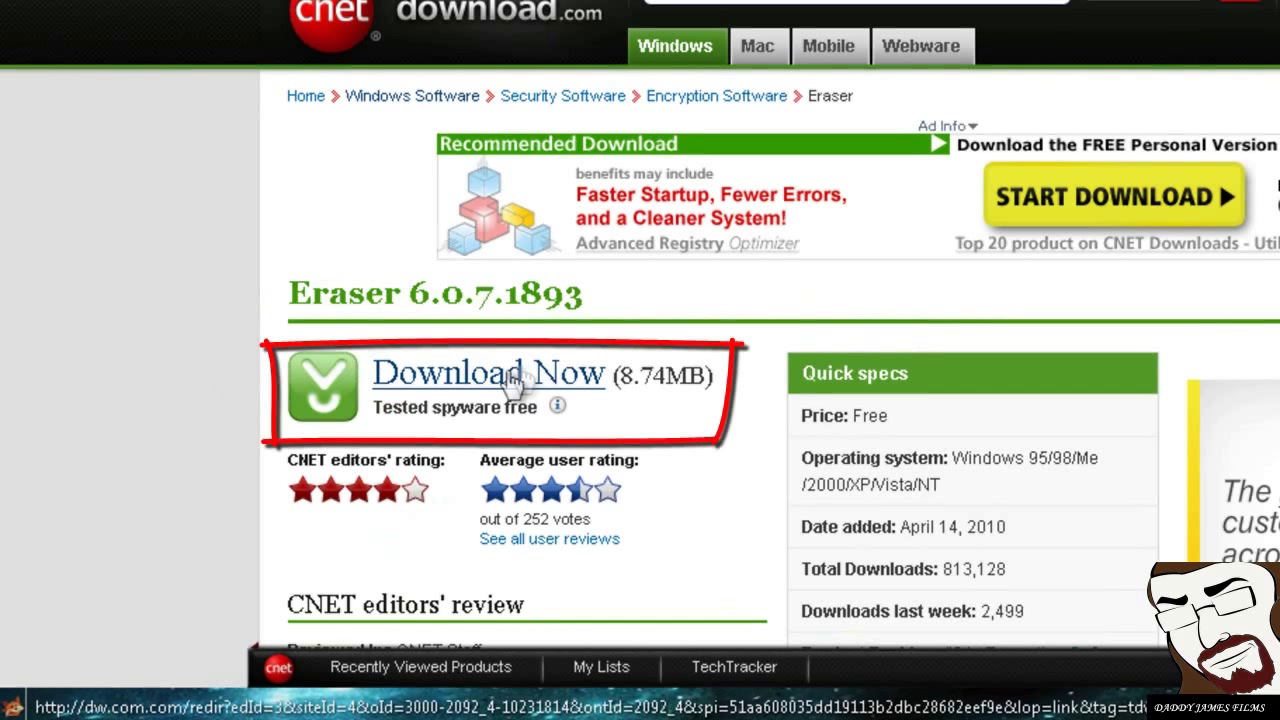
pyautogui.click(488, 372)
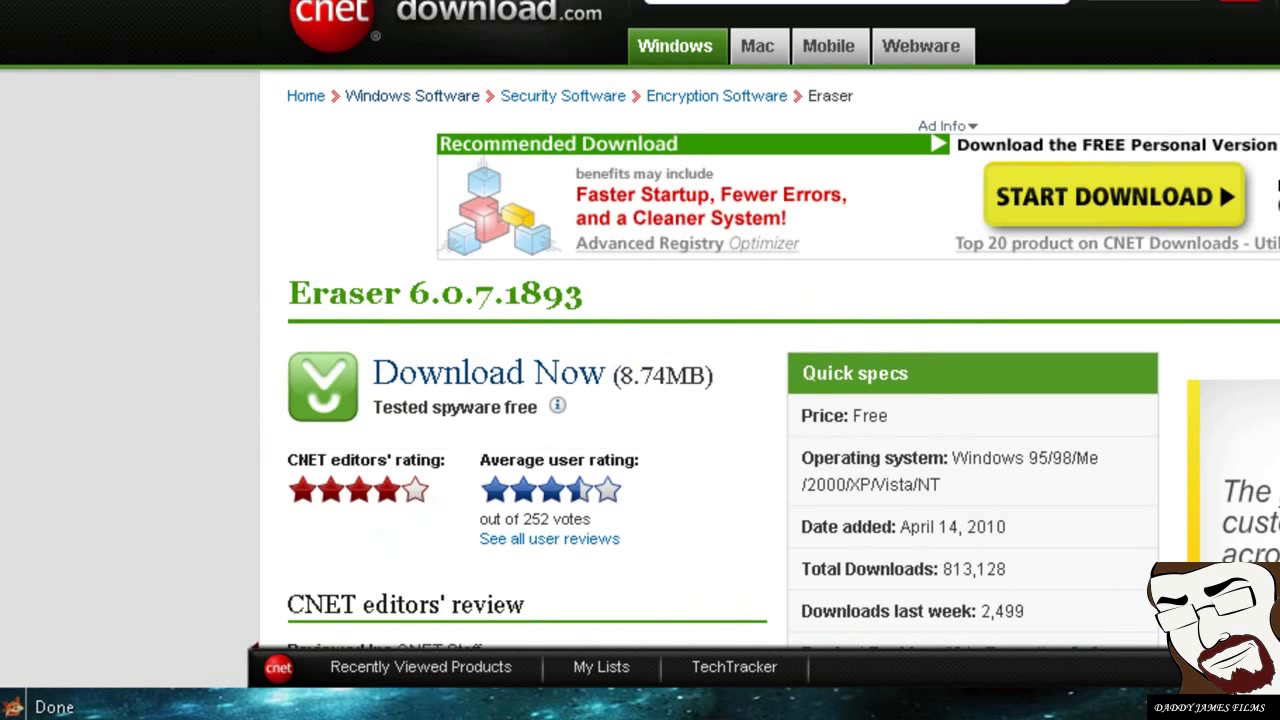
pyautogui.scroll(-3)
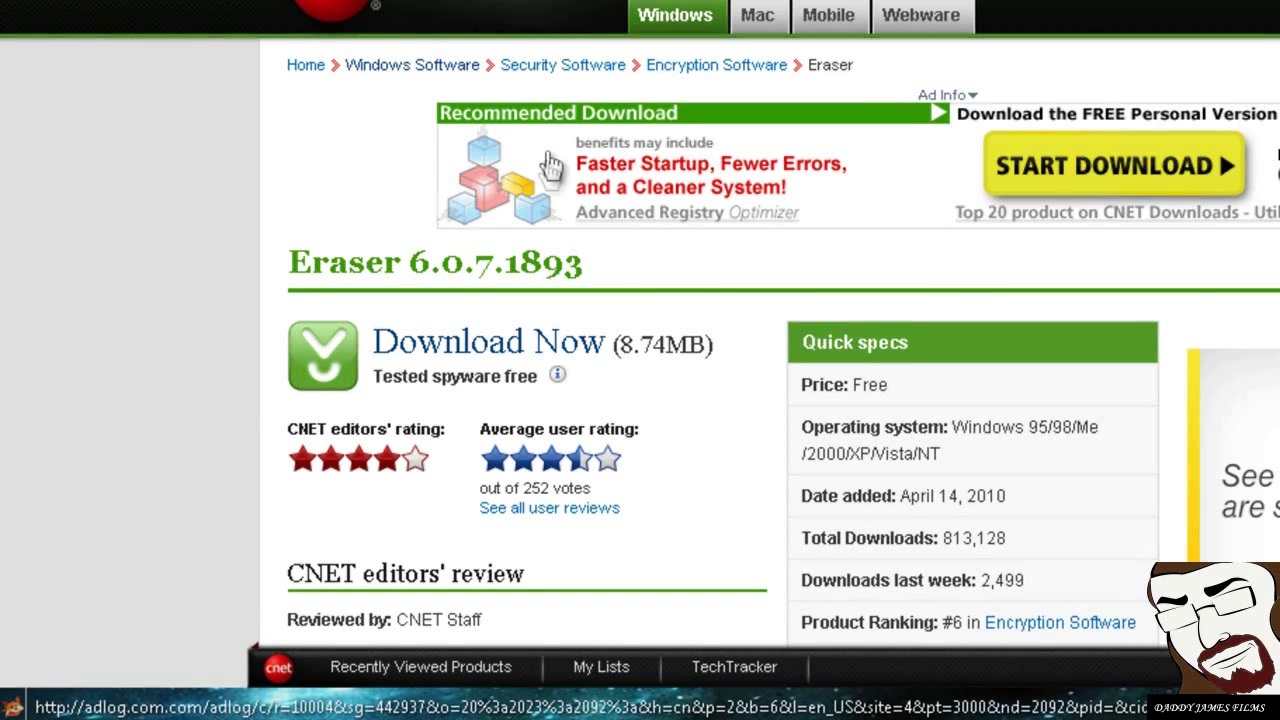
pyautogui.click(488, 340)
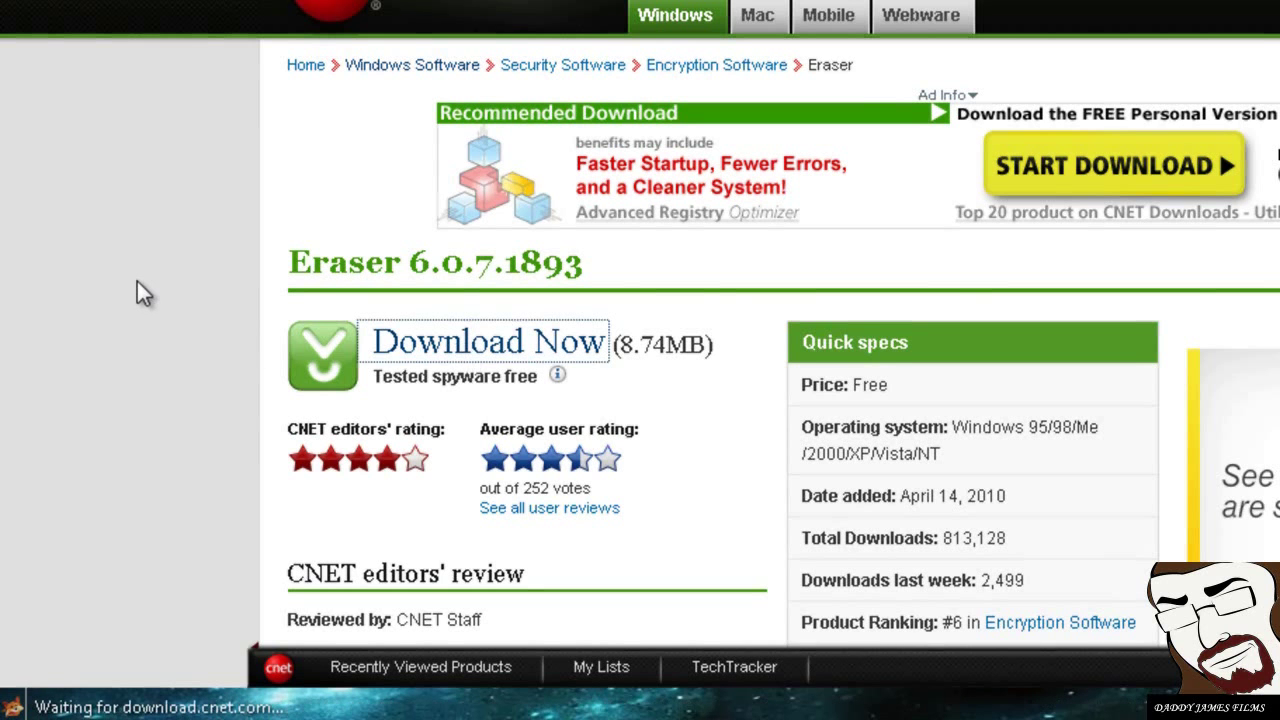
pyautogui.click(488, 340)
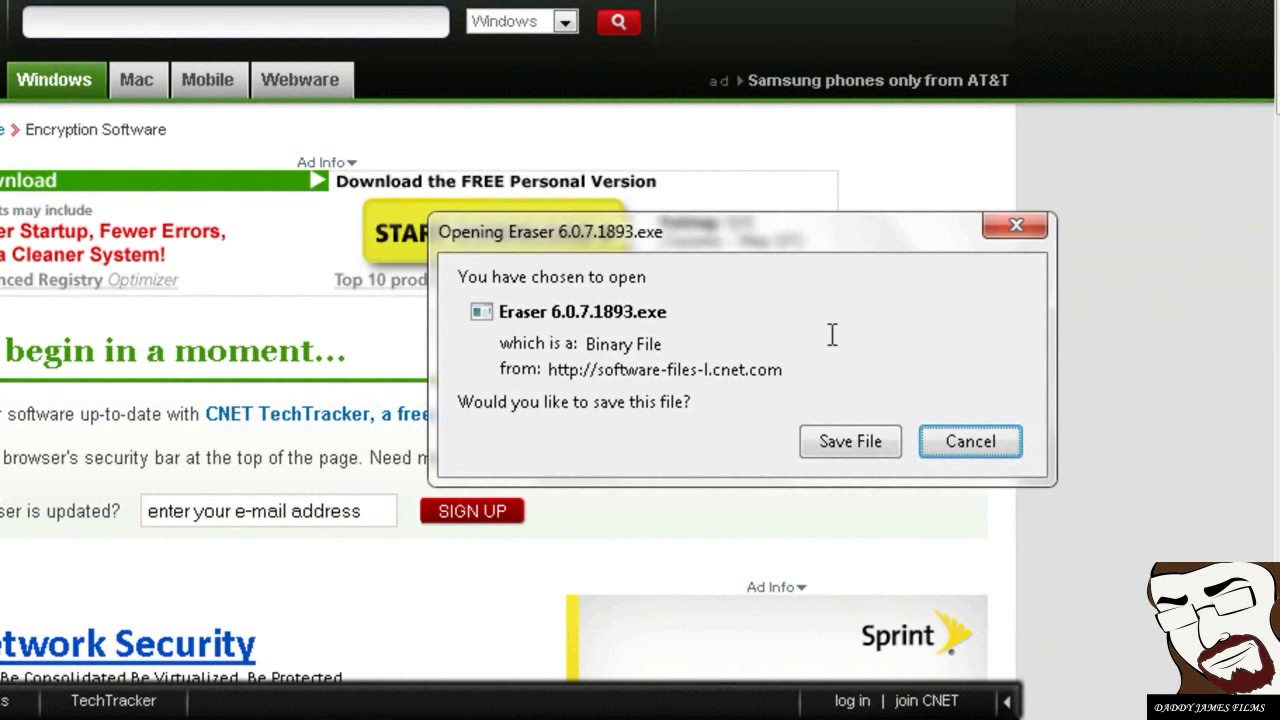
pyautogui.moveTo(850, 442)
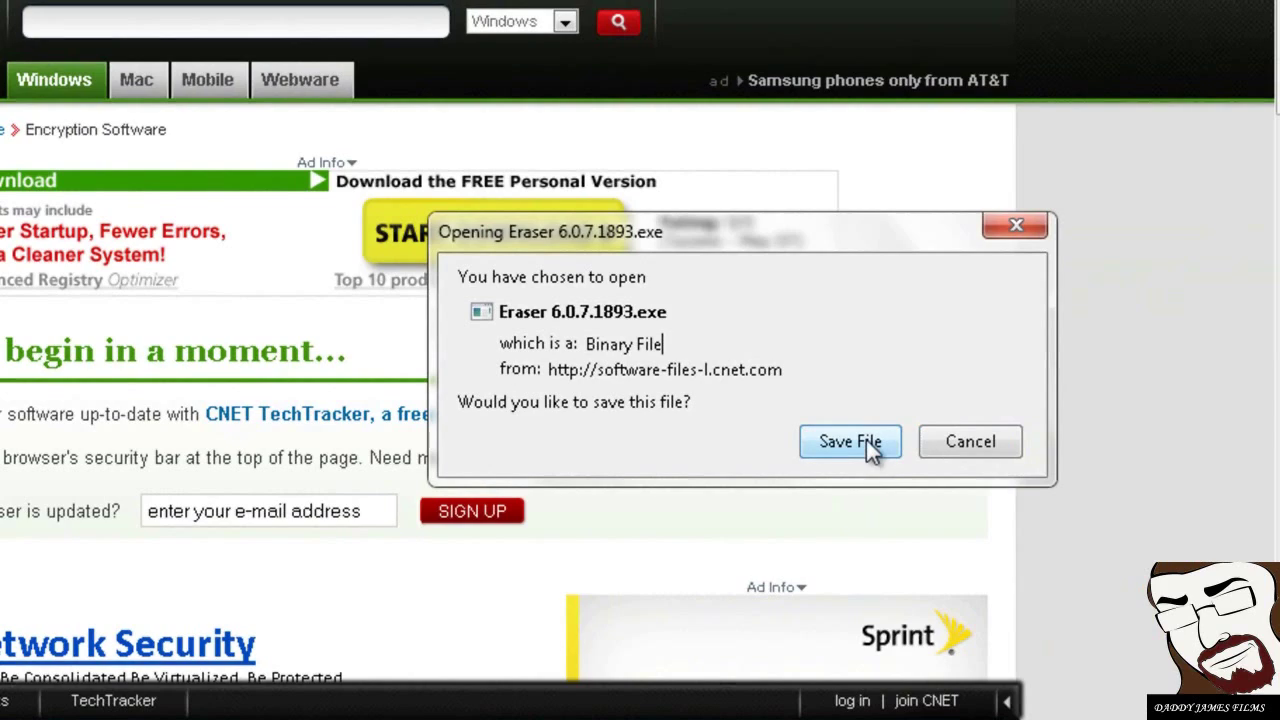
# Step: Save the Eraser installer file to disk from the Firefox download prompt
pyautogui.click(848, 442)
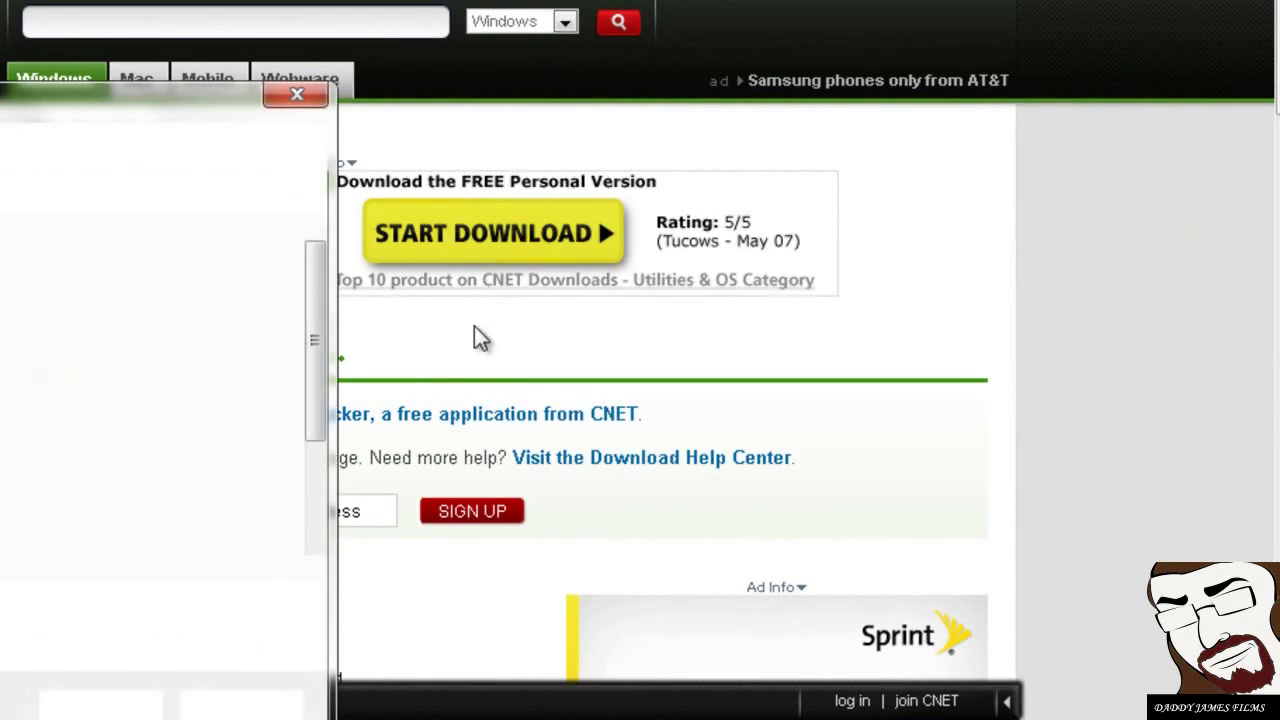
pyautogui.click(492, 232)
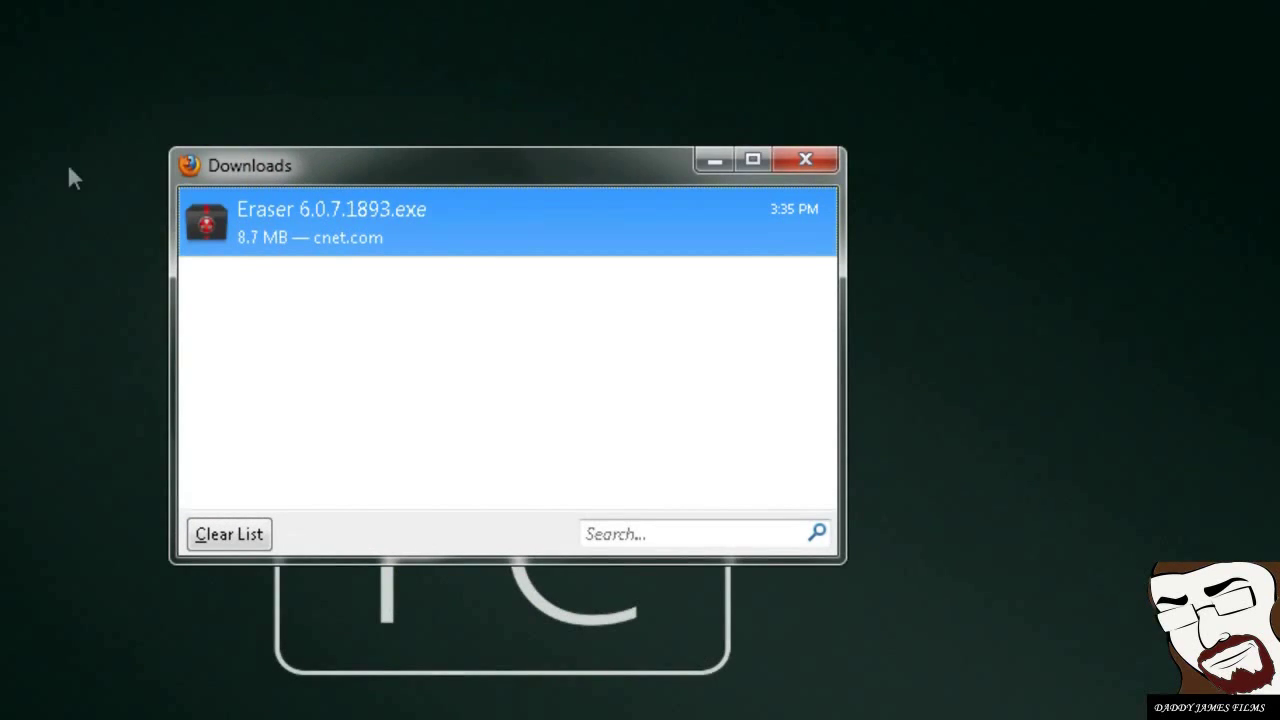
pyautogui.moveTo(258, 276)
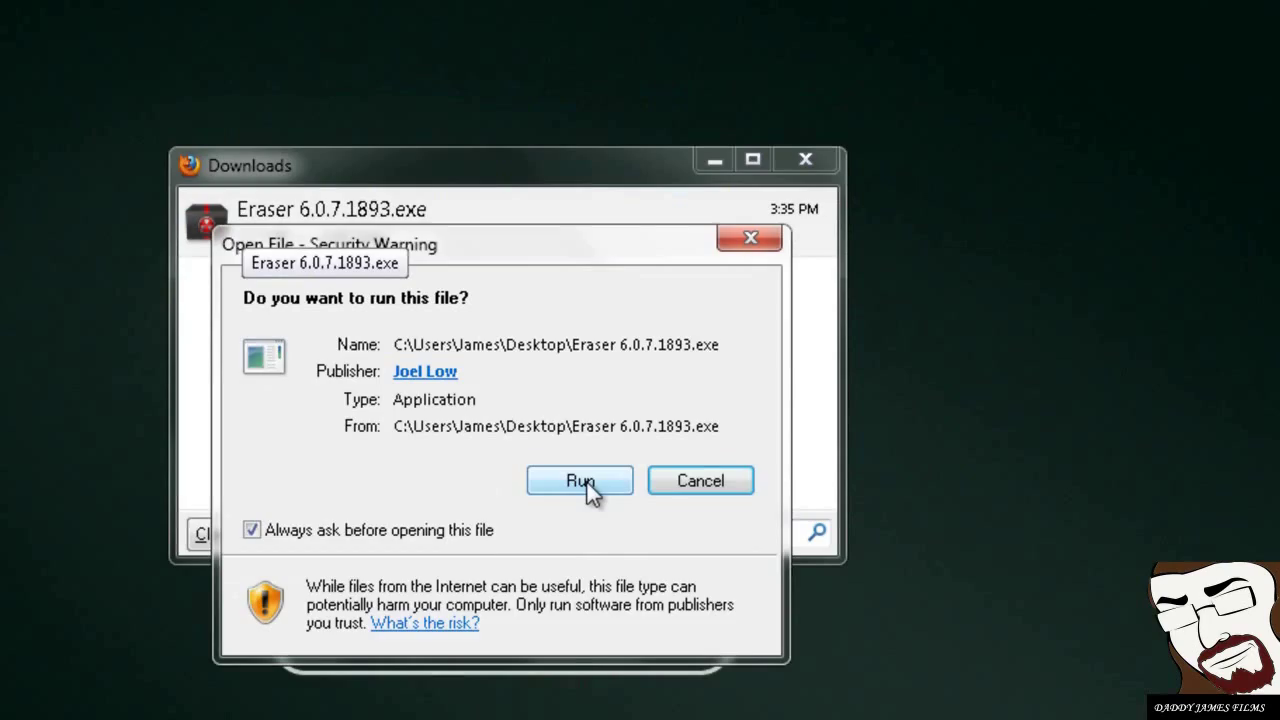
# Step: Run the downloaded Eraser installer, step through the setup wizard and finish it
pyautogui.click(580, 480)
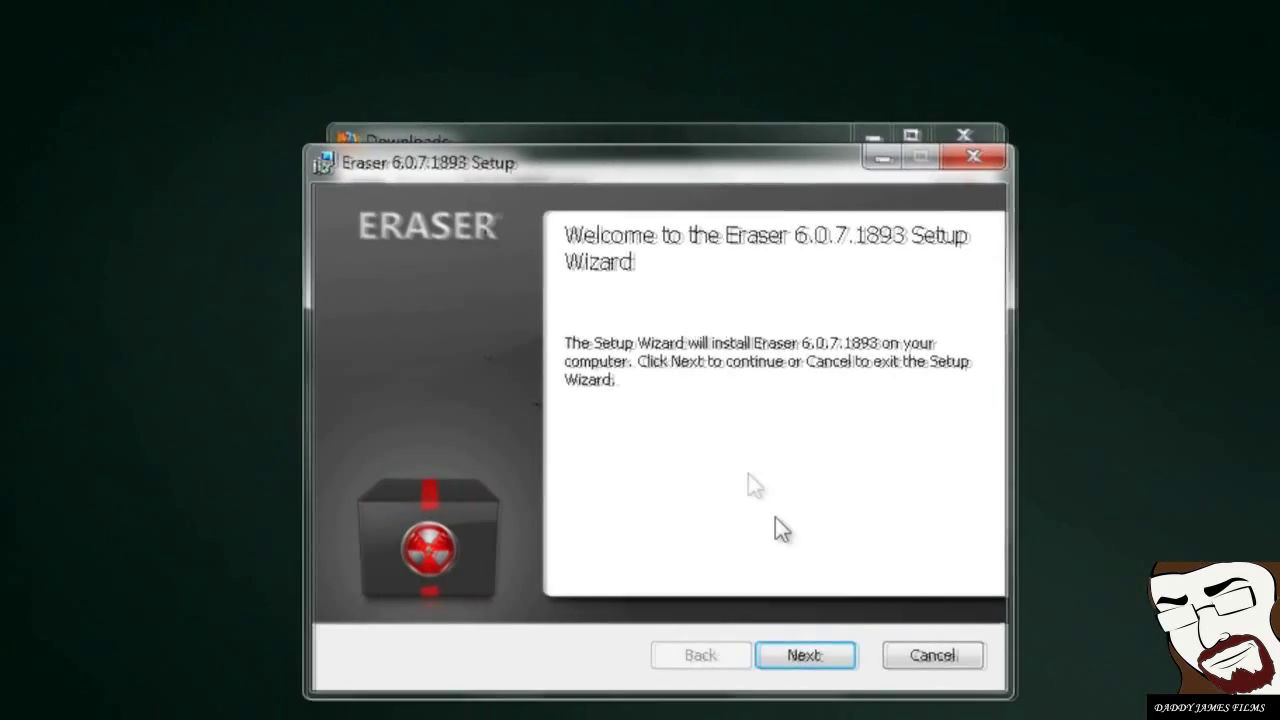
pyautogui.click(804, 656)
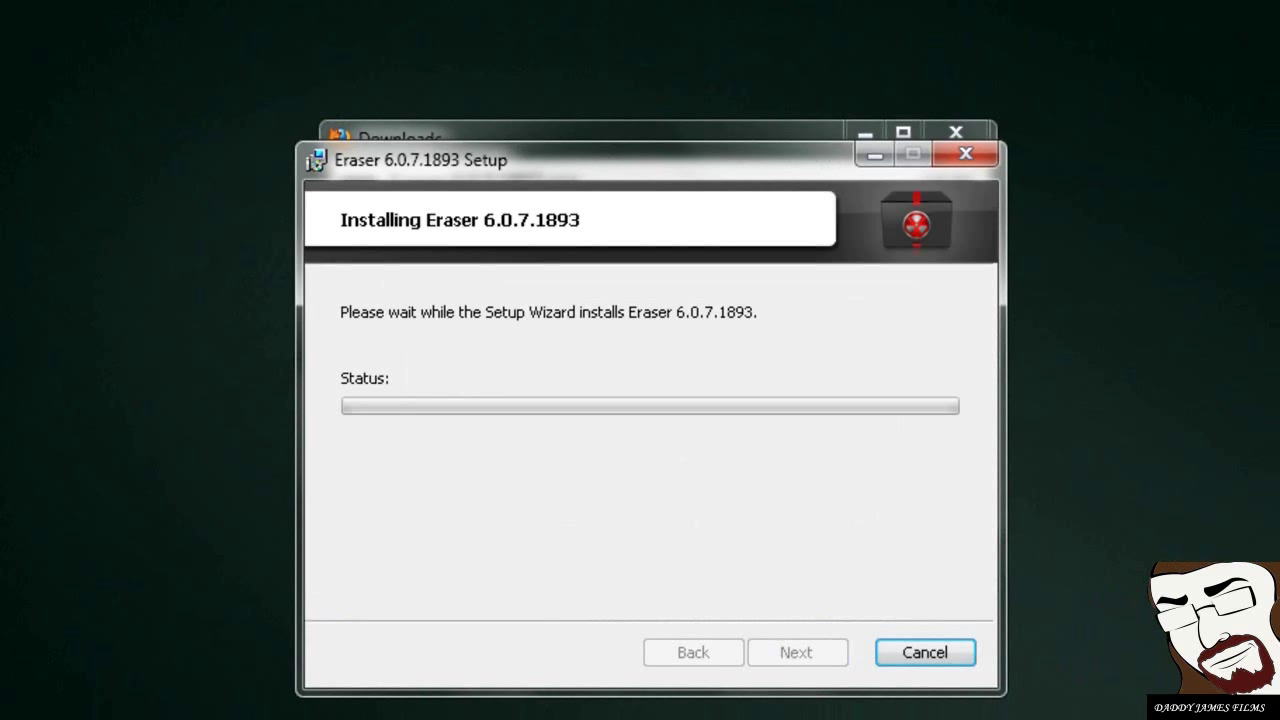
pyautogui.moveTo(818, 660)
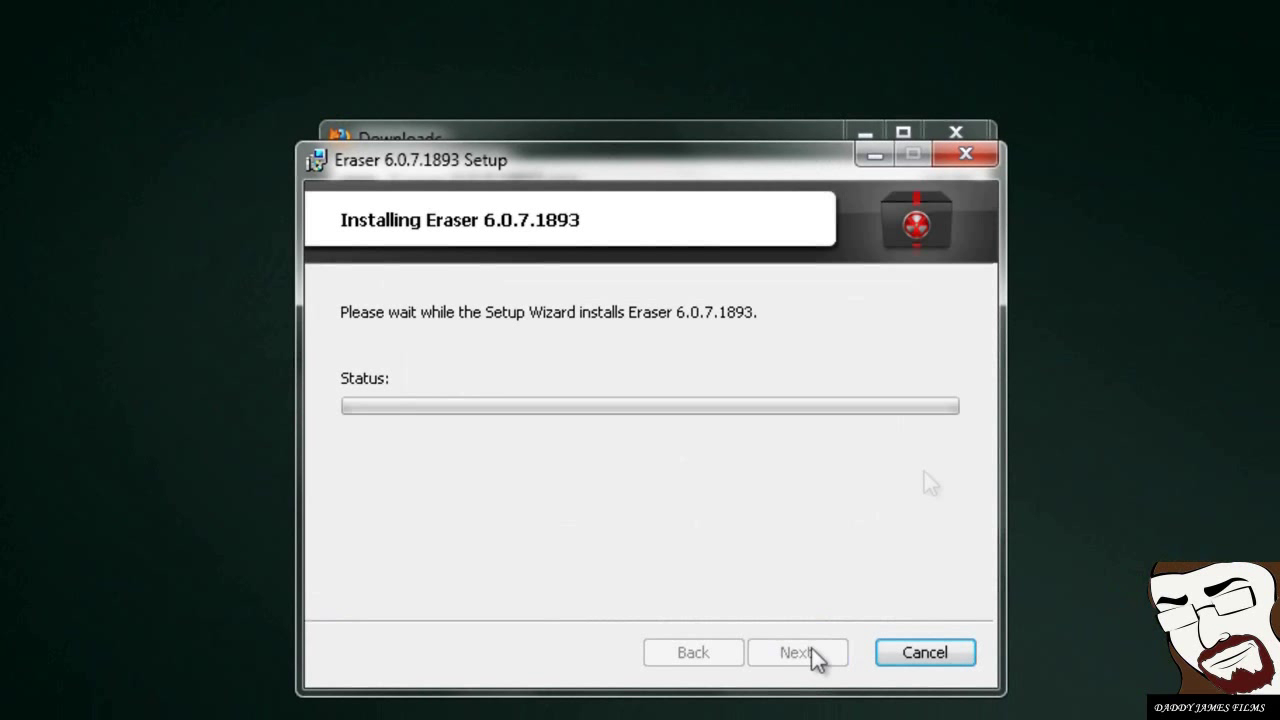
pyautogui.click(924, 652)
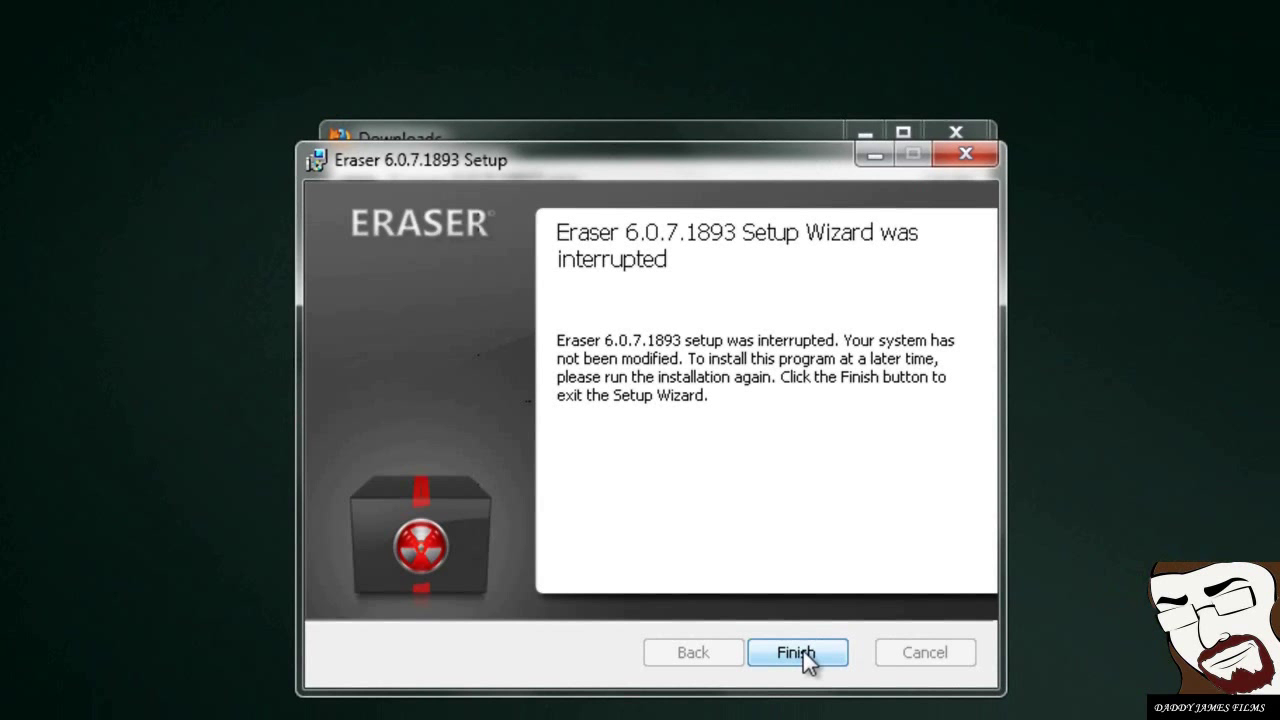
pyautogui.click(796, 652)
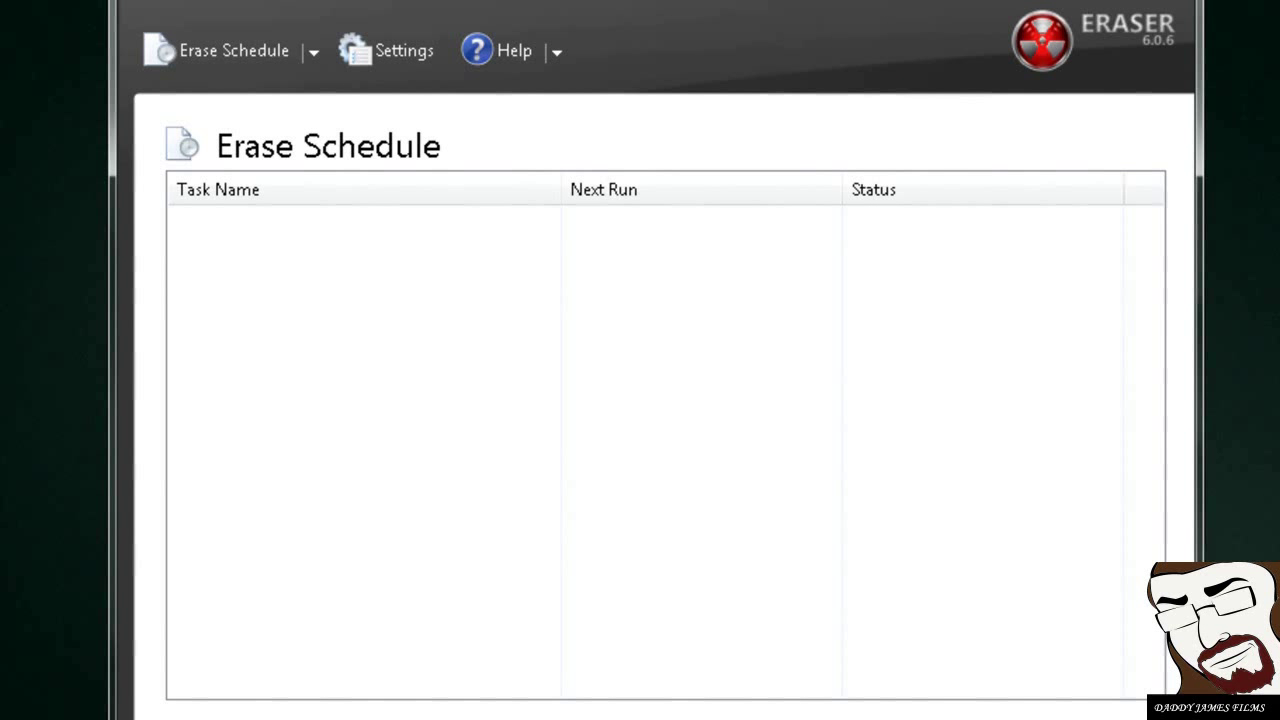
pyautogui.moveTo(524, 476)
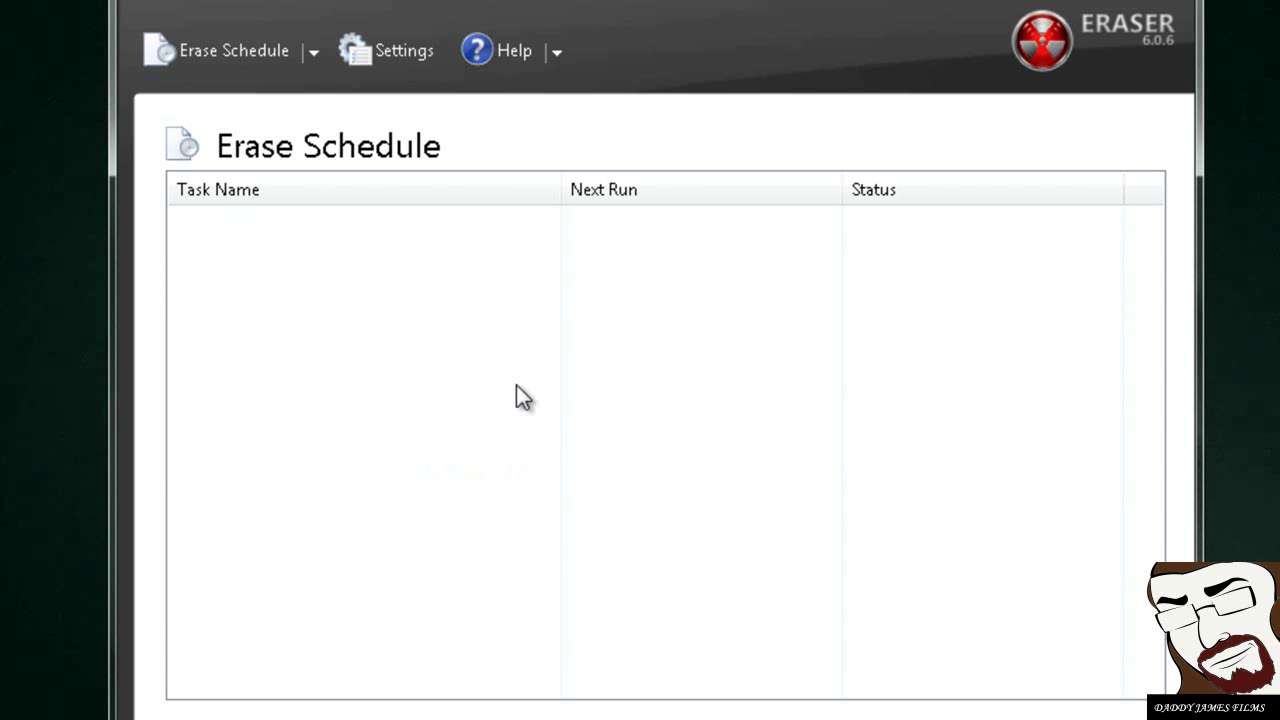
pyautogui.moveTo(222, 90)
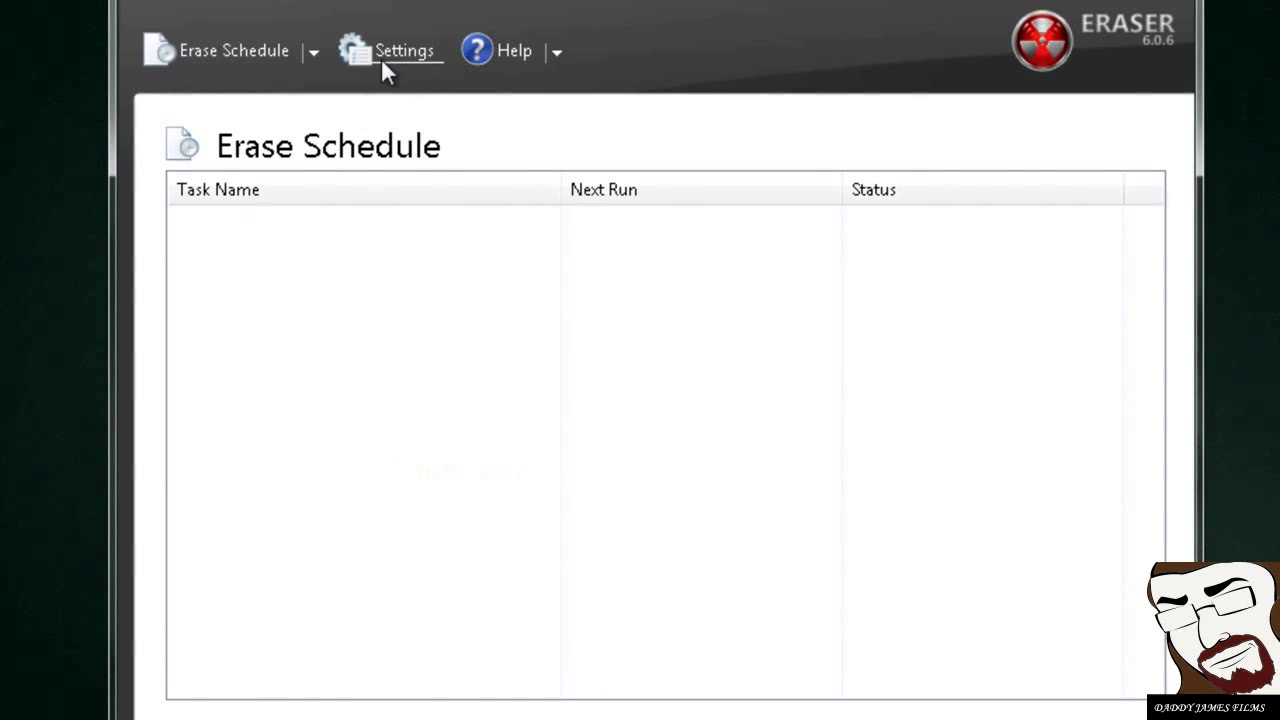
# Step: Show Eraser's Settings page with the default erasure method options
pyautogui.click(404, 50)
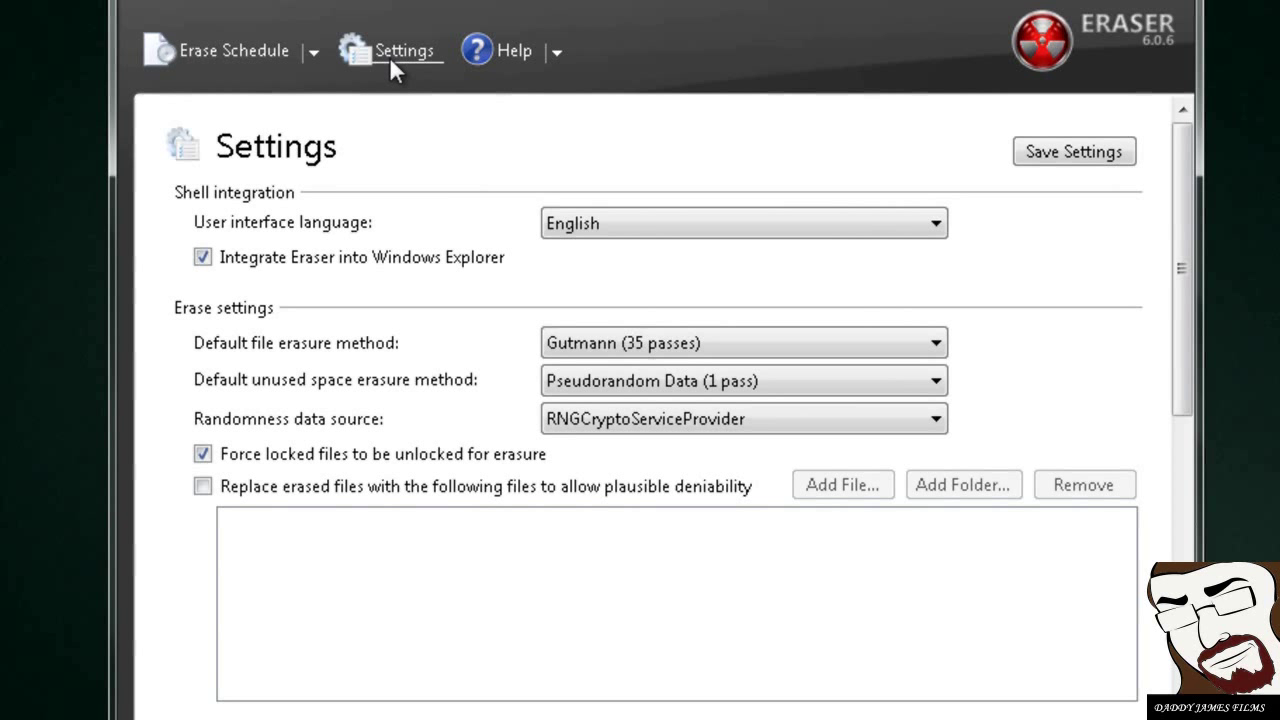
pyautogui.moveTo(622, 284)
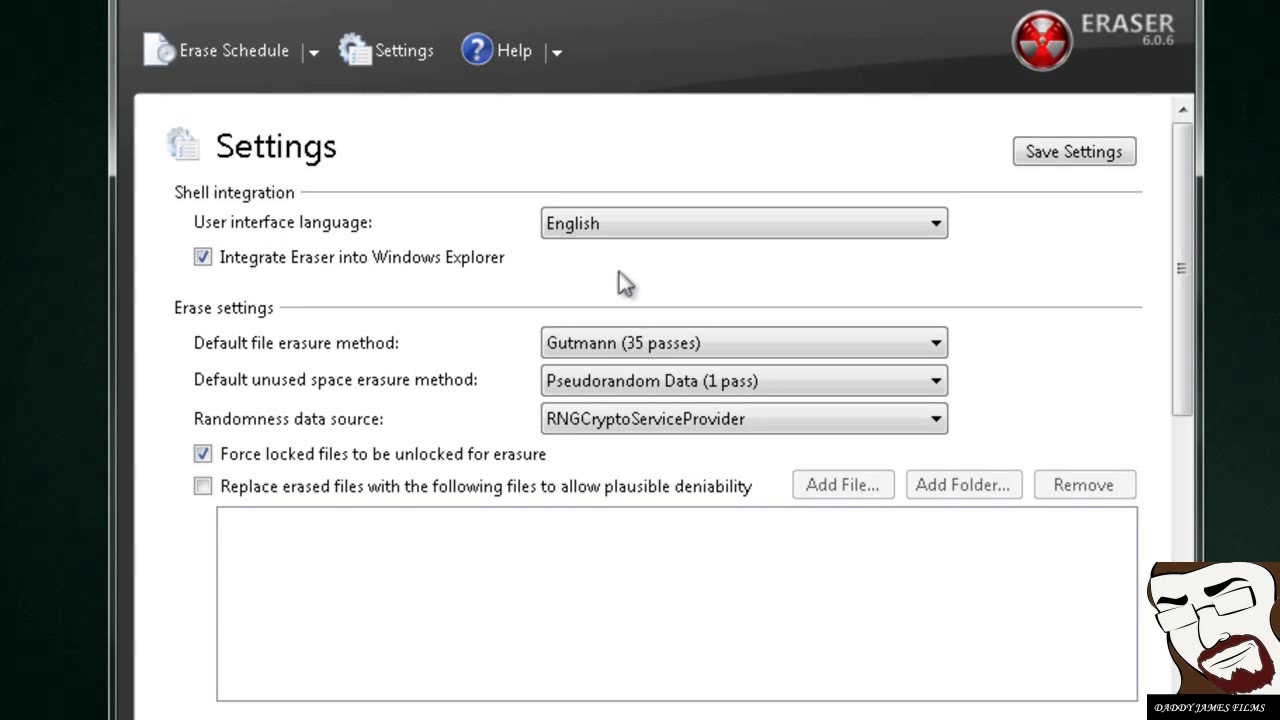
pyautogui.moveTo(344, 364)
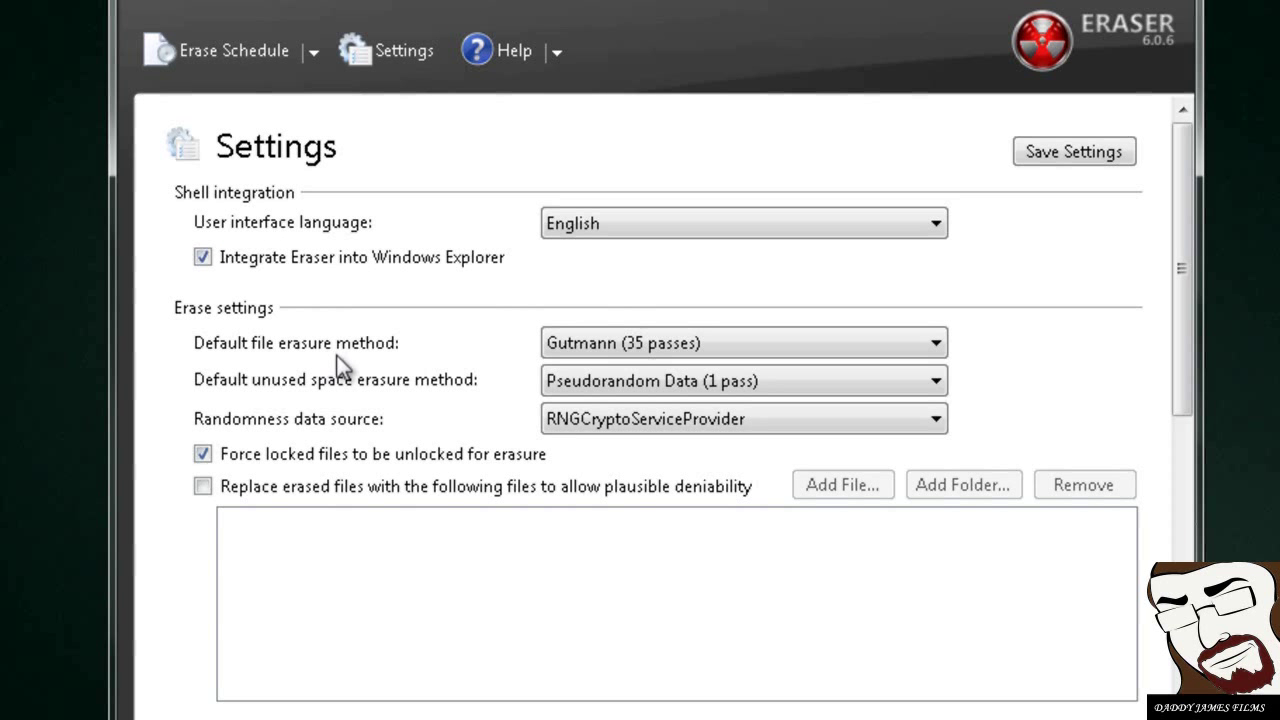
pyautogui.moveTo(756, 324)
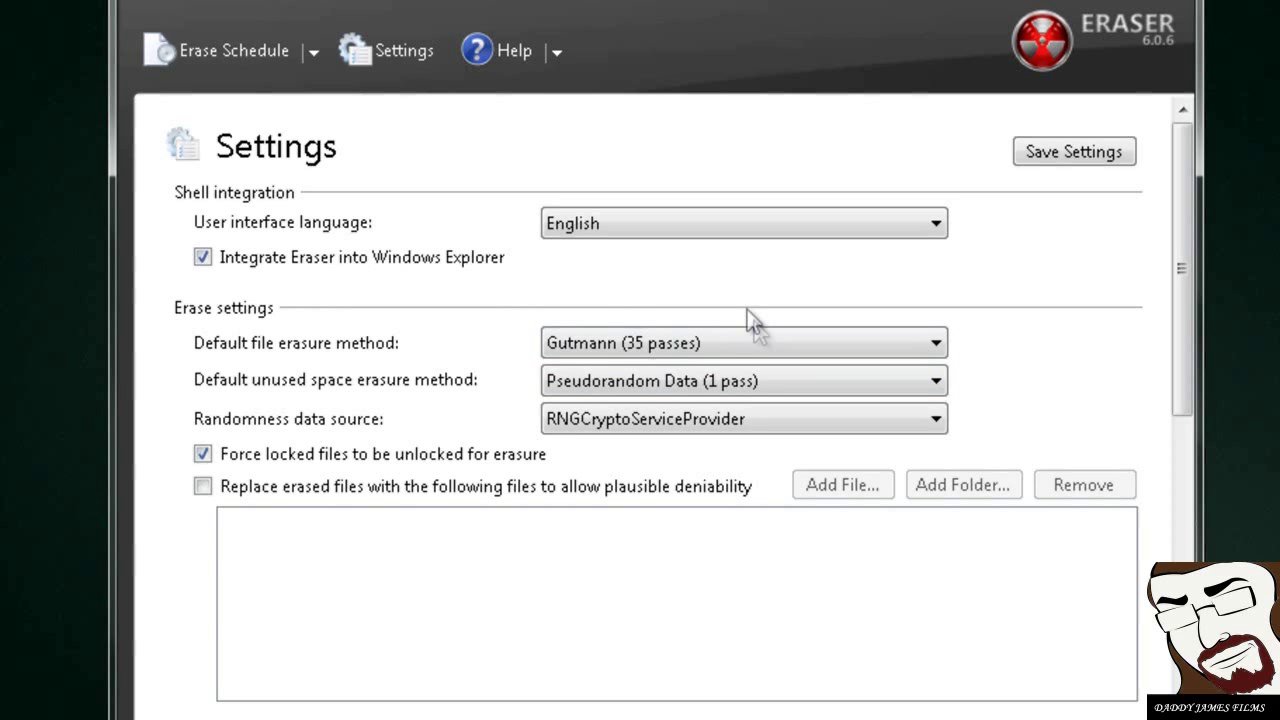
# Step: Choose US DoD 5220.22-M (7 passes) as the default file erasure method instead of Gutmann
pyautogui.click(936, 342)
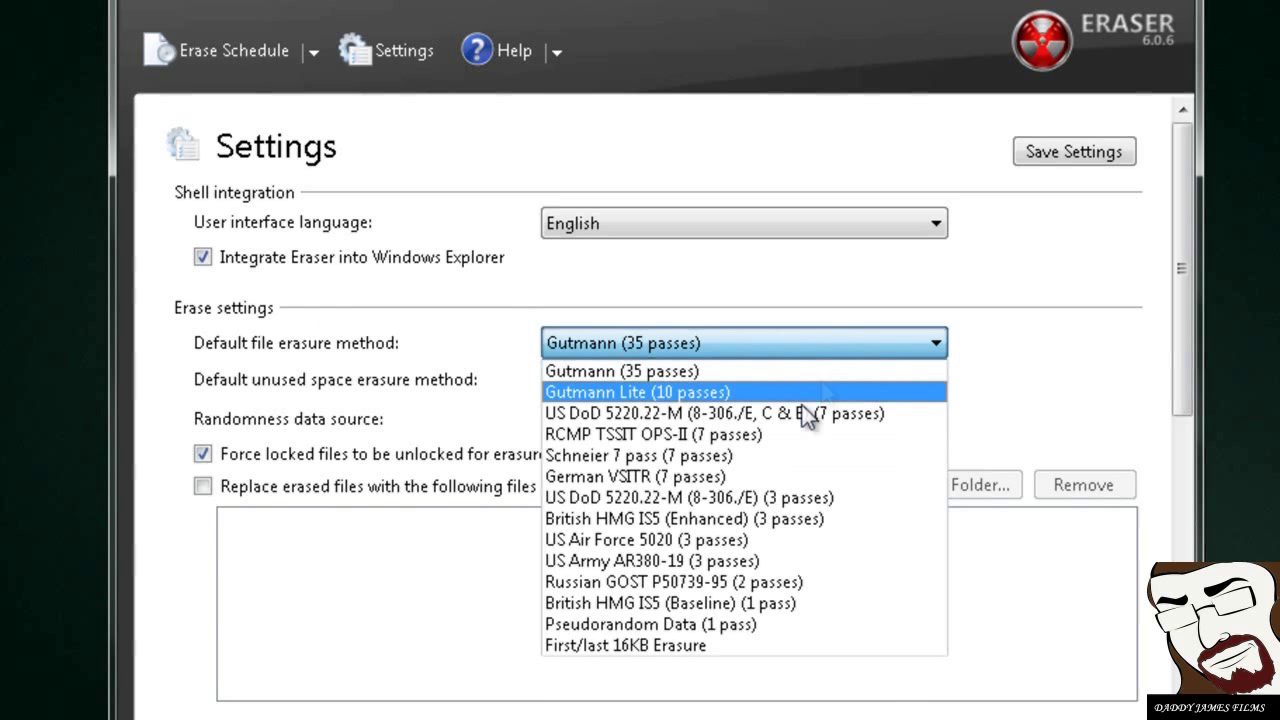
pyautogui.moveTo(790, 412)
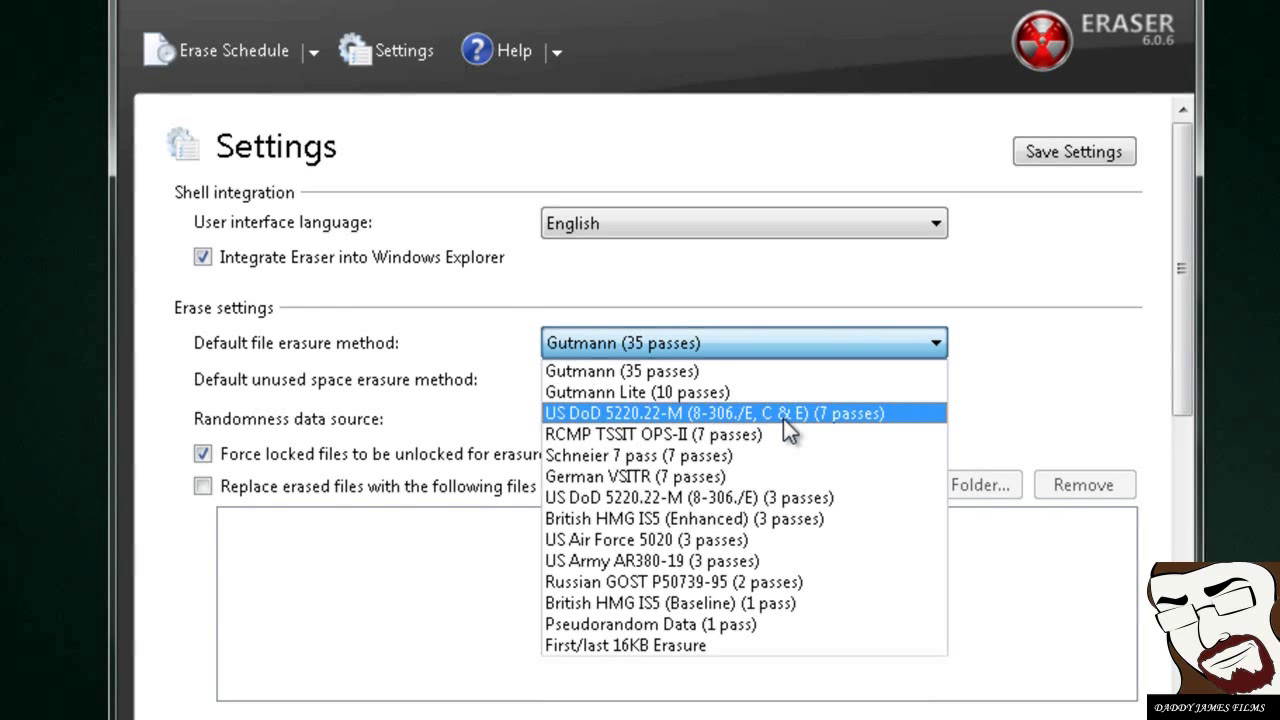
pyautogui.moveTo(790, 434)
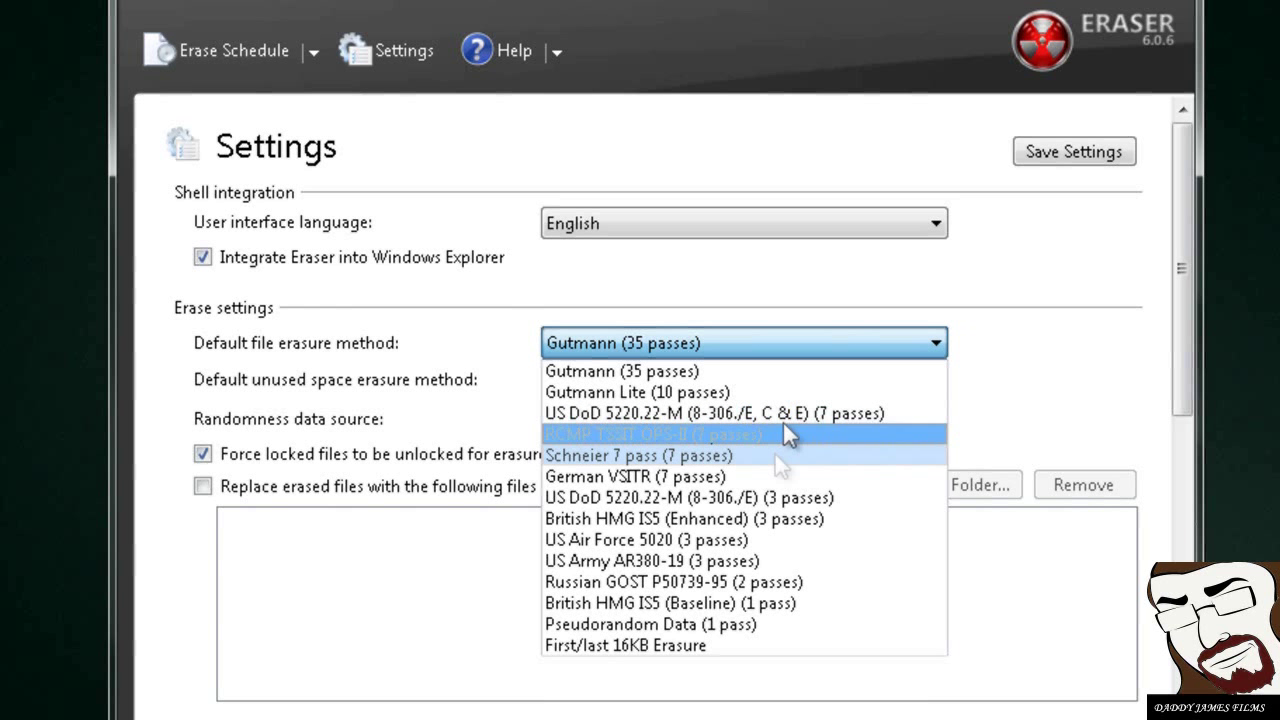
pyautogui.moveTo(780, 412)
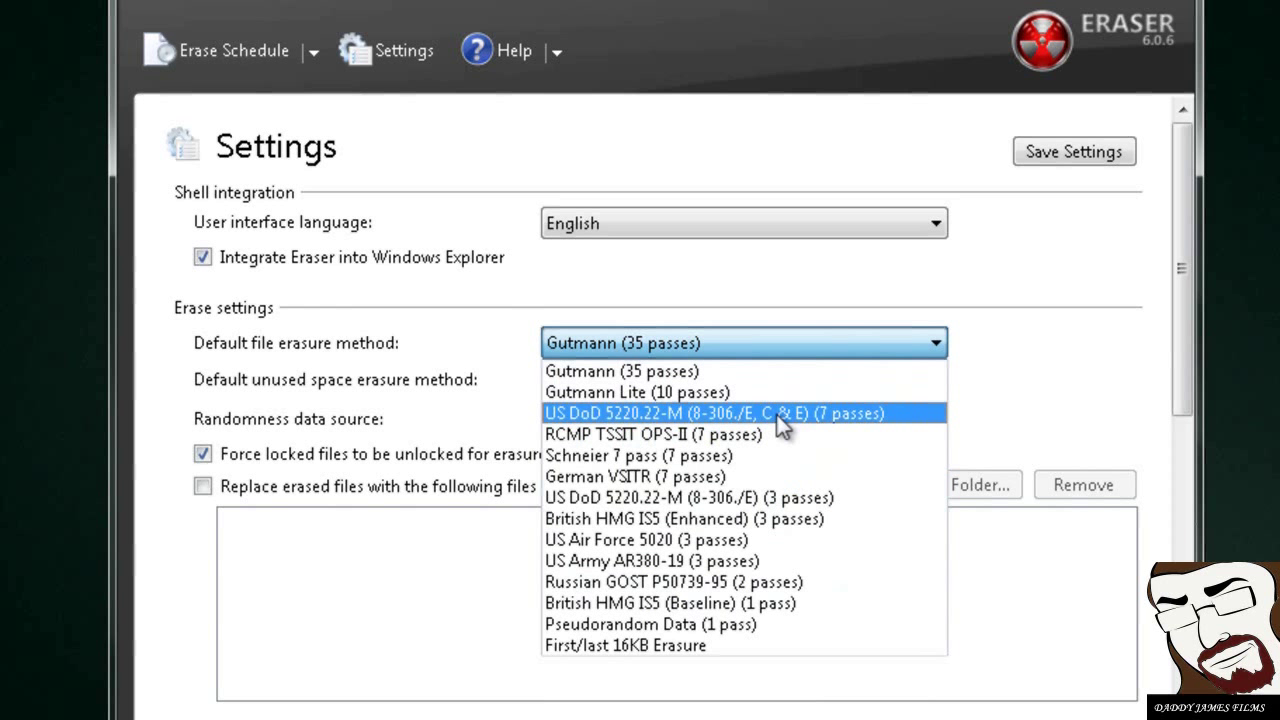
pyautogui.click(688, 412)
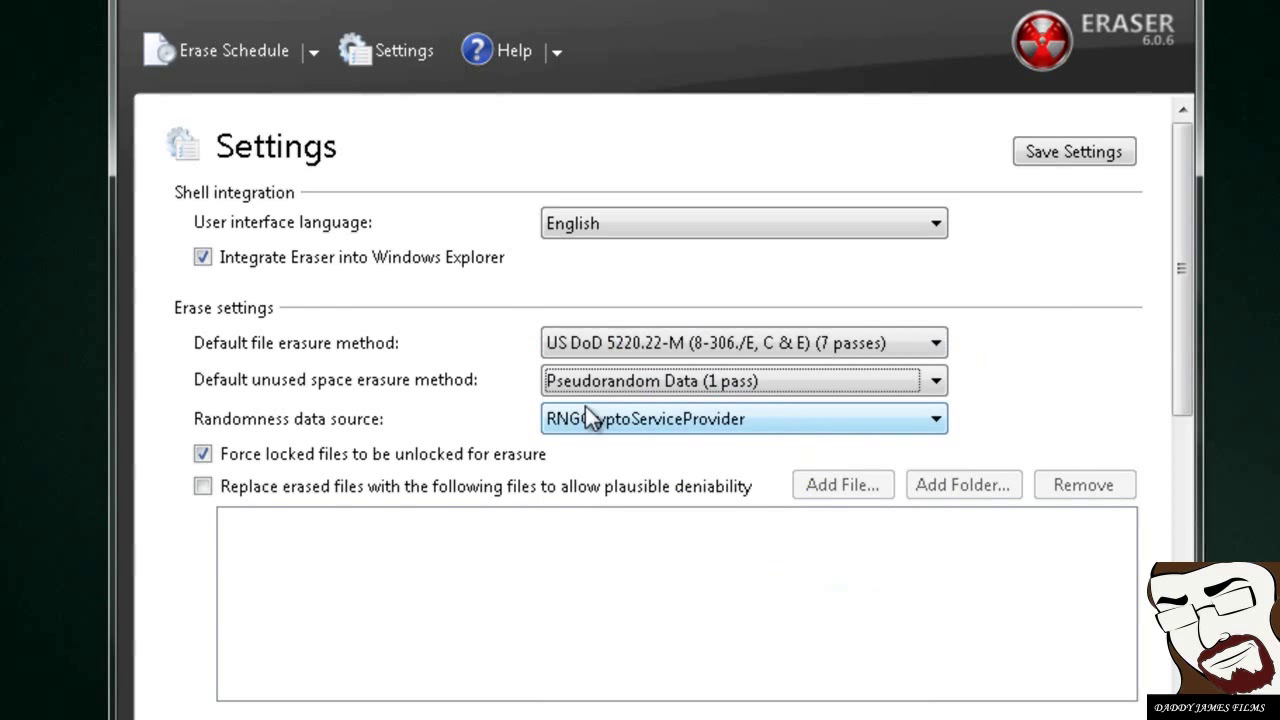
pyautogui.moveTo(412, 408)
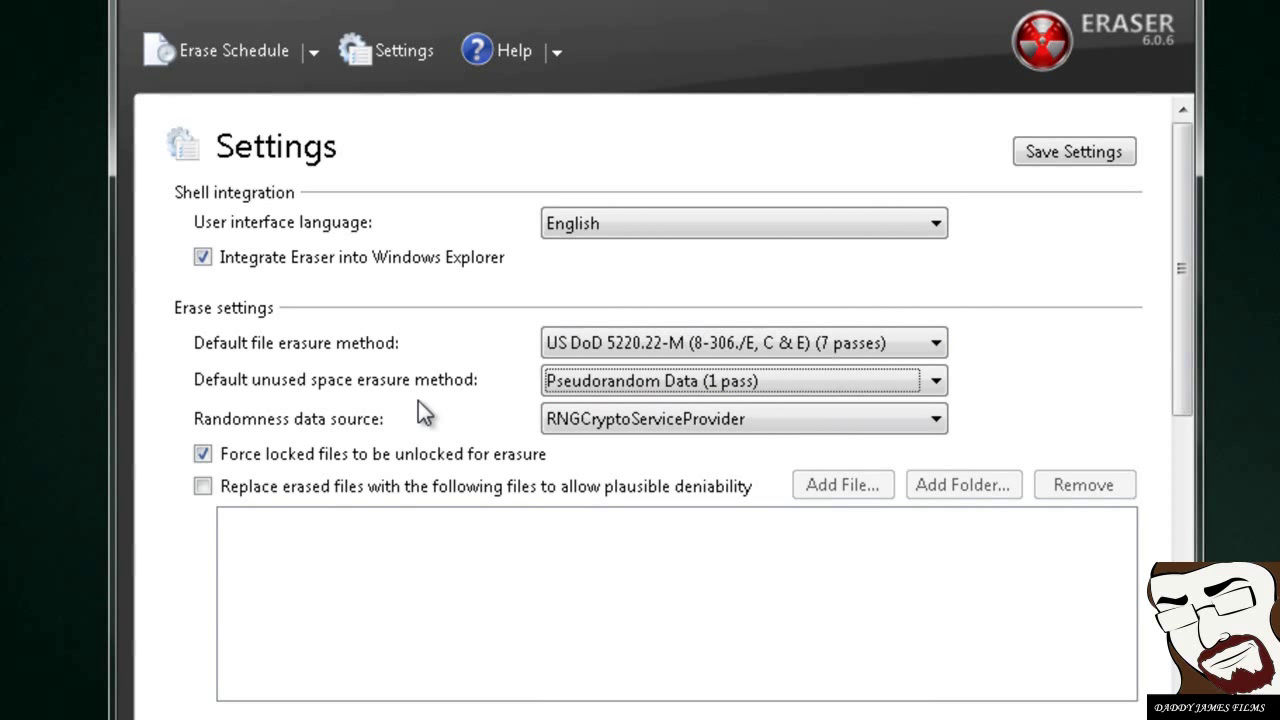
pyautogui.moveTo(376, 430)
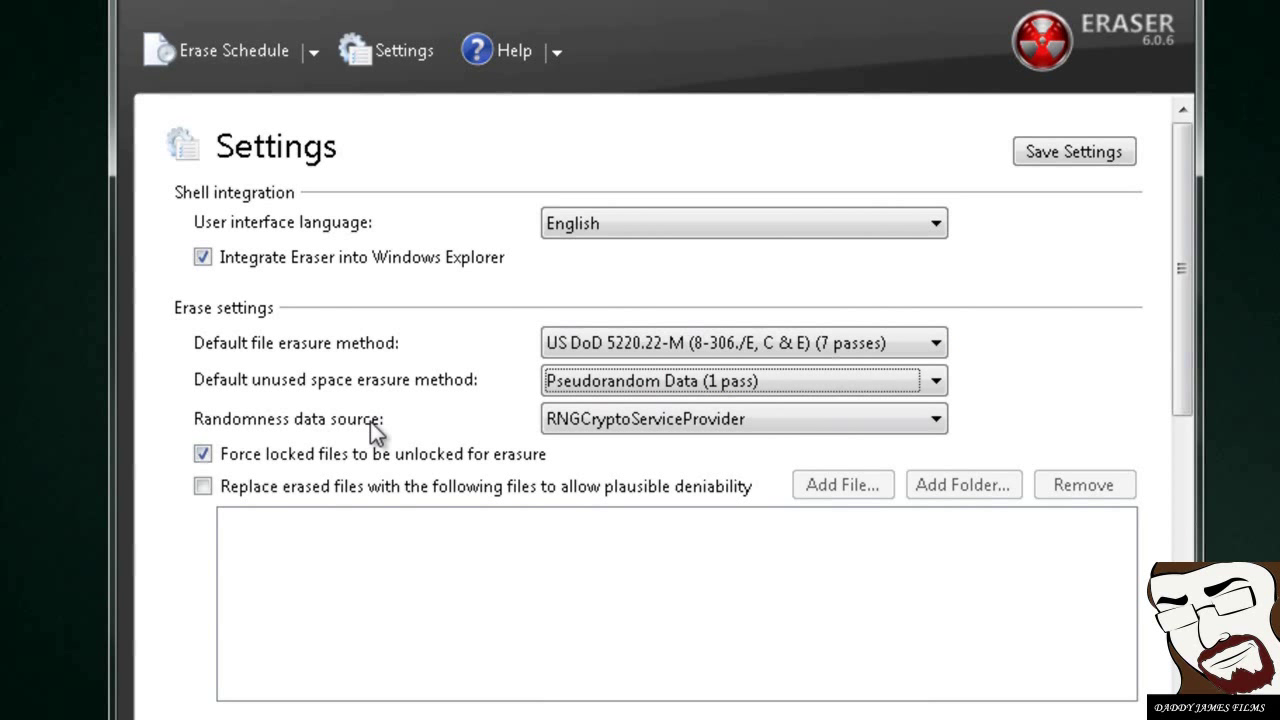
pyautogui.moveTo(290, 478)
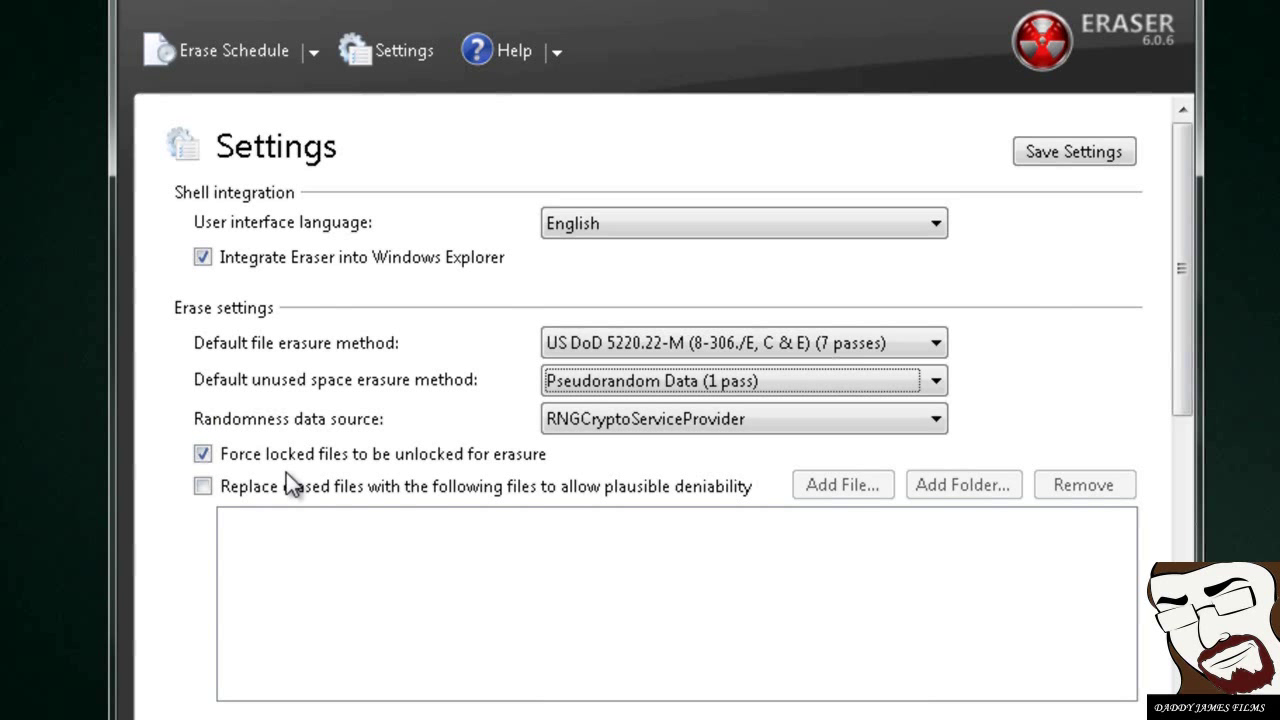
pyautogui.moveTo(244, 540)
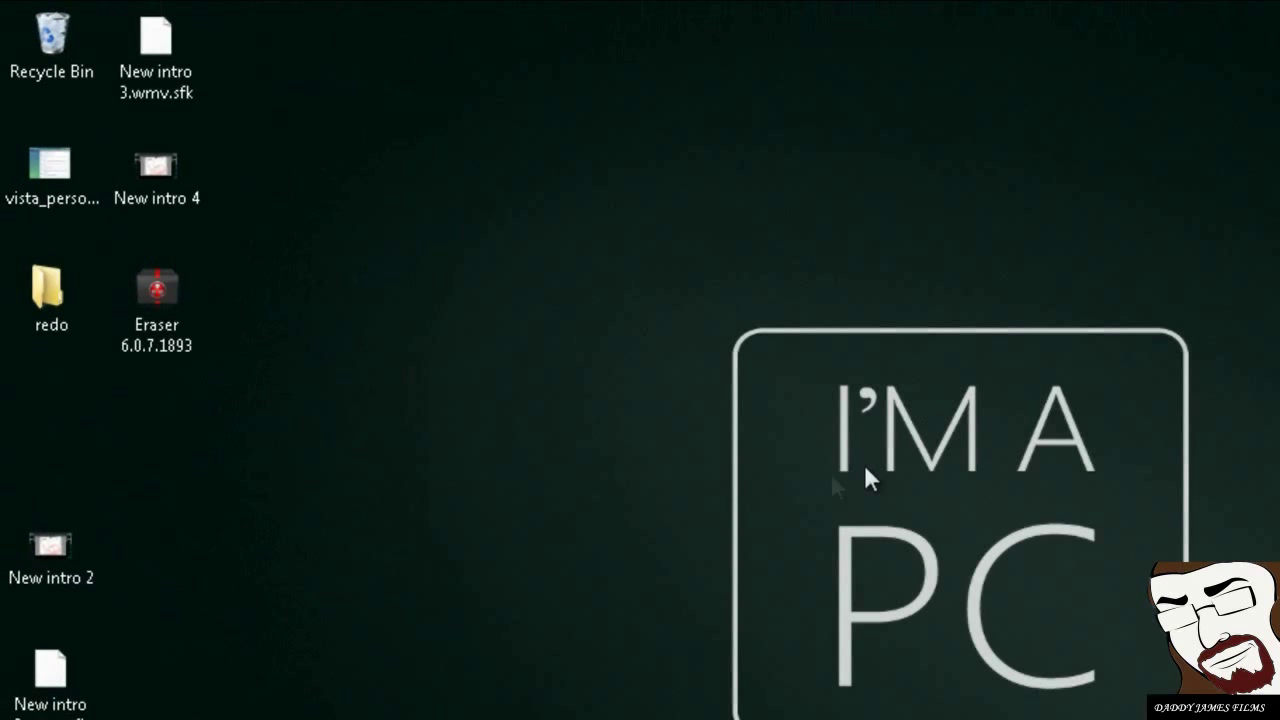
# Step: Securely erase the desktop Recycle Bin via the Eraser > Erase context menu
pyautogui.click(52, 40)
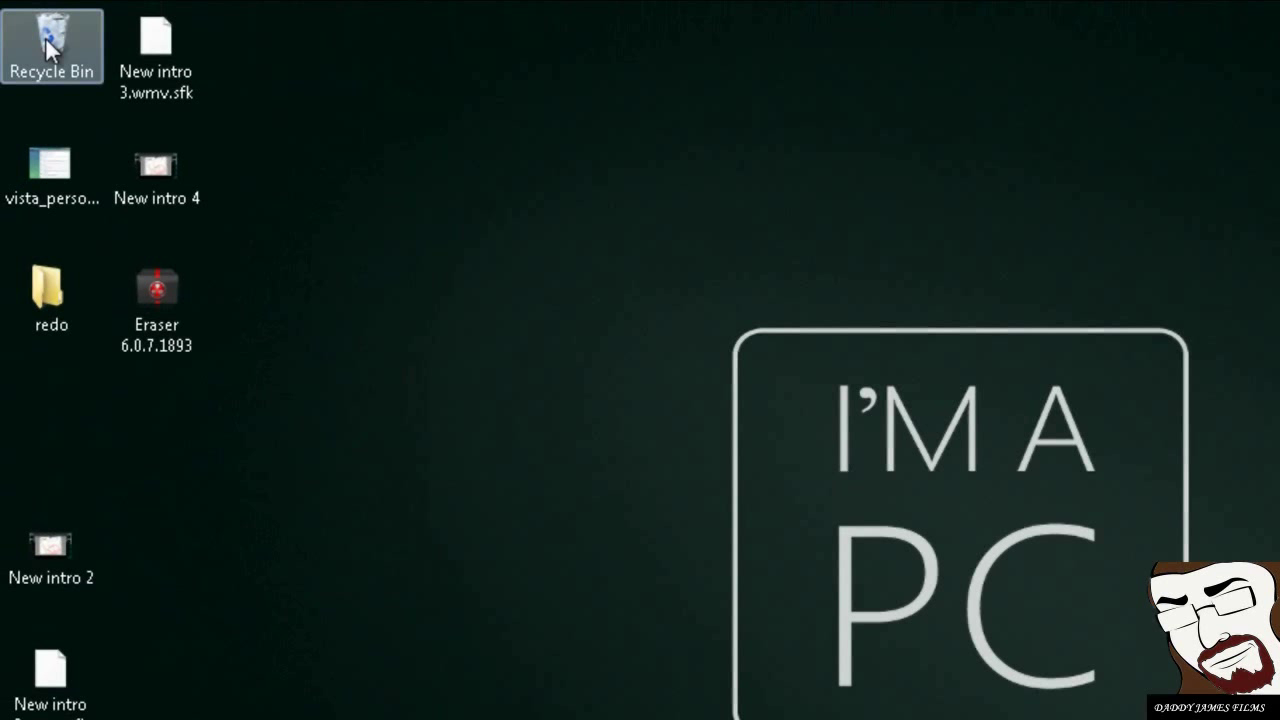
pyautogui.rightClick(52, 44)
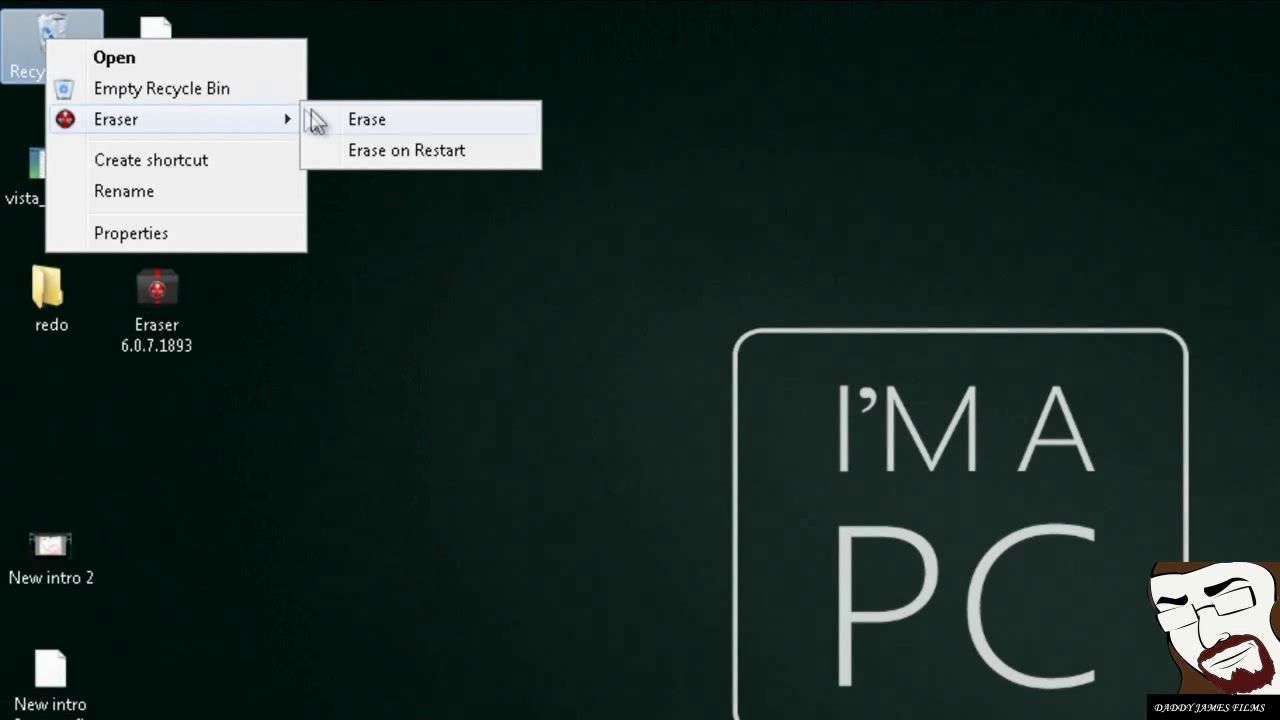
pyautogui.click(366, 120)
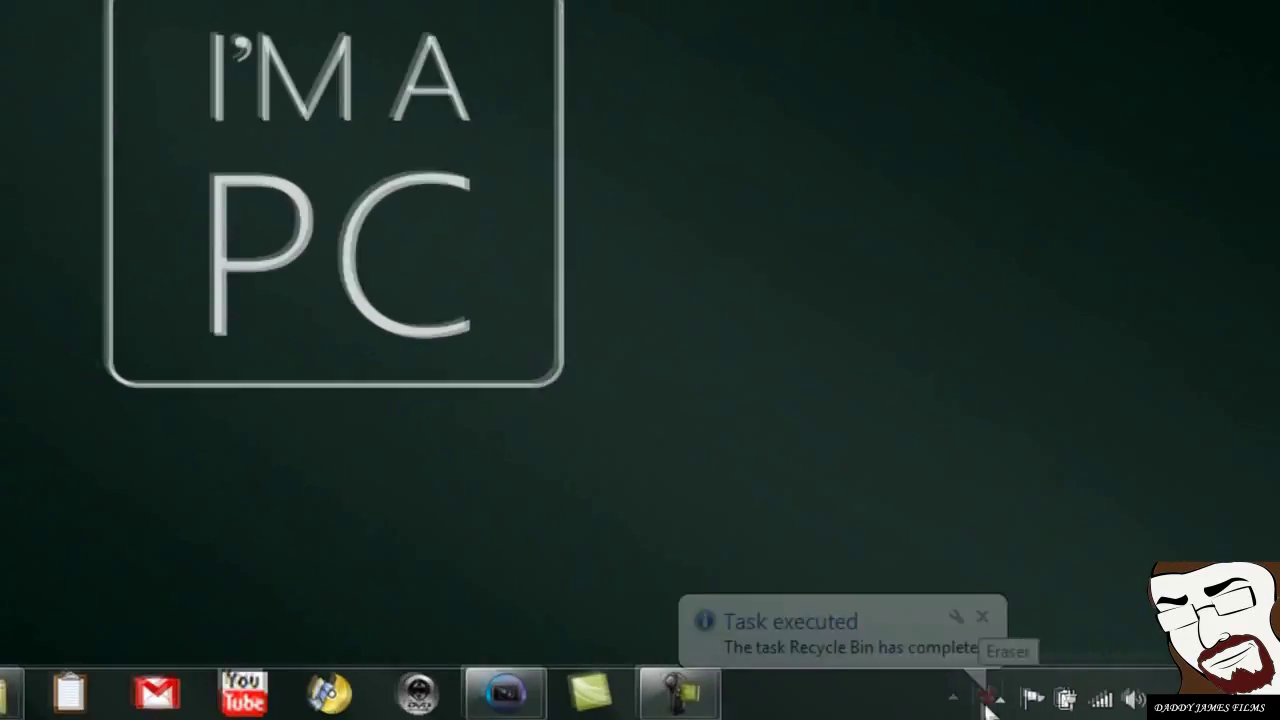